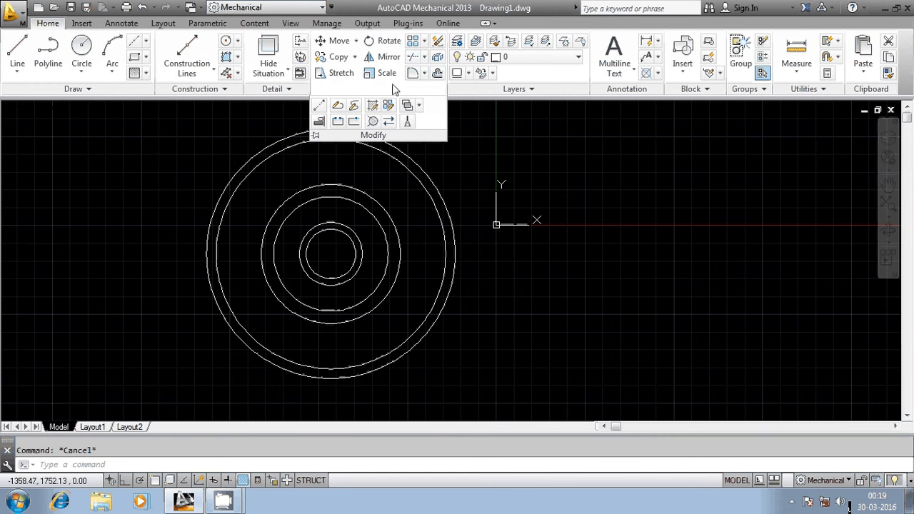
pyautogui.moveTo(436, 40)
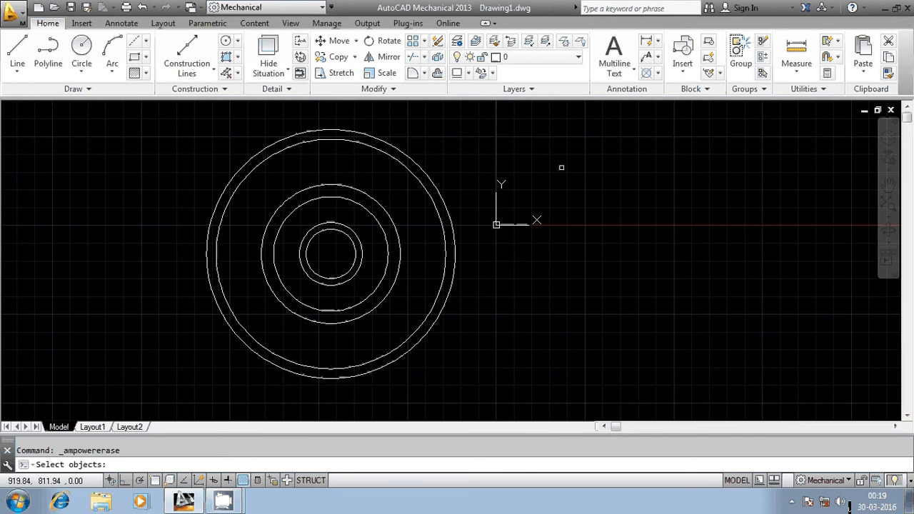
pyautogui.moveTo(561, 163)
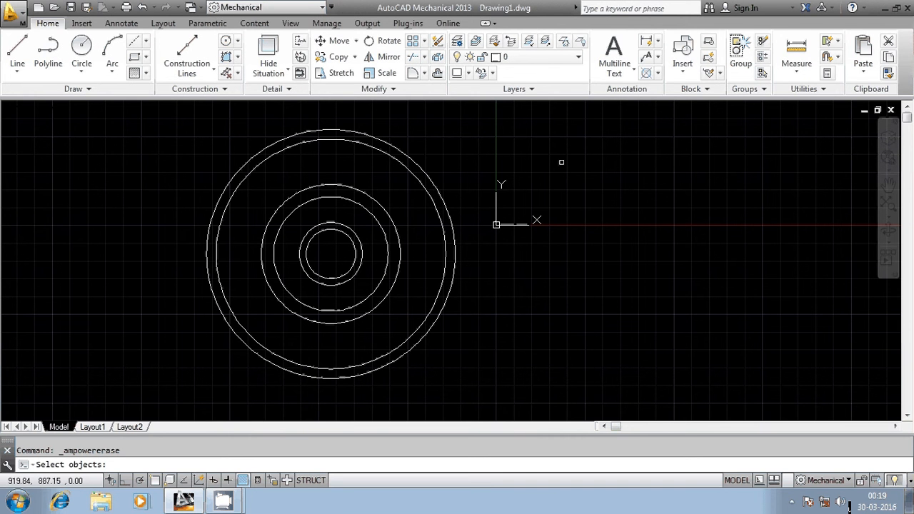
pyautogui.moveTo(75, 417)
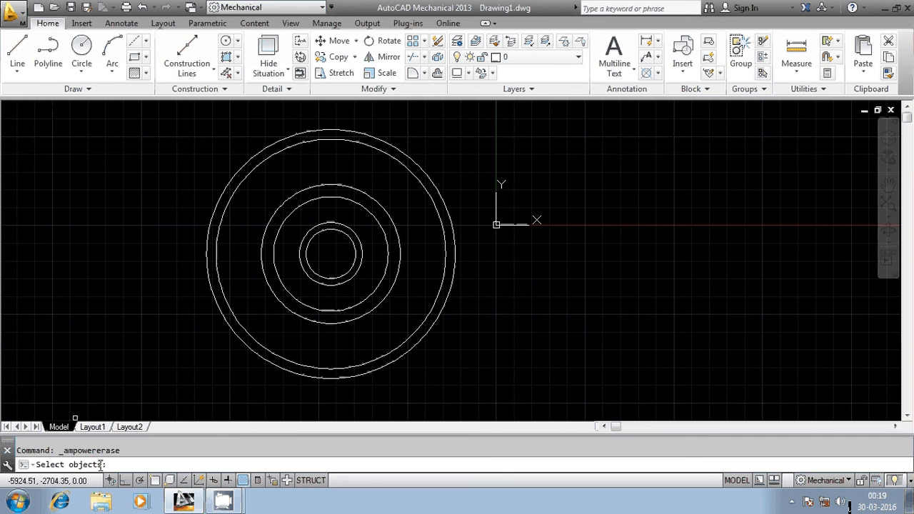
pyautogui.moveTo(470, 264)
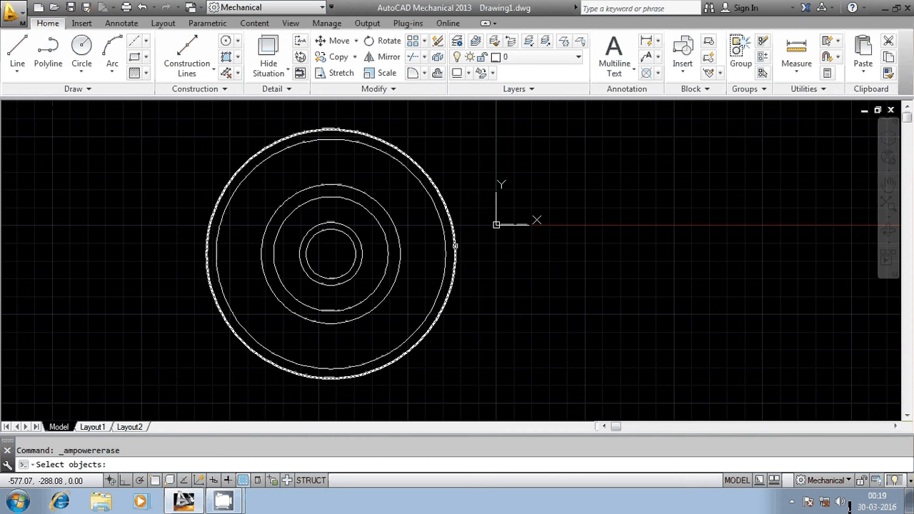
# Start the Erase command from the Home tab's Modify panel
pyautogui.click(454, 245)
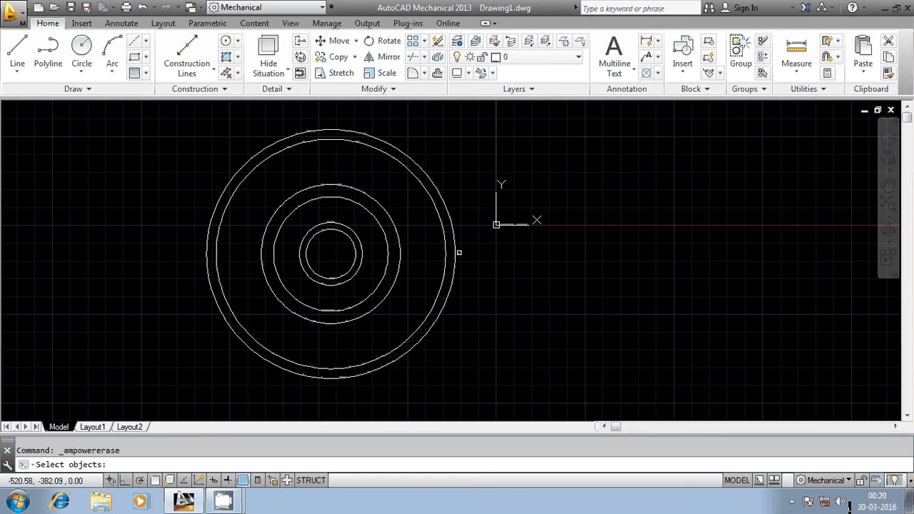
pyautogui.moveTo(422, 247)
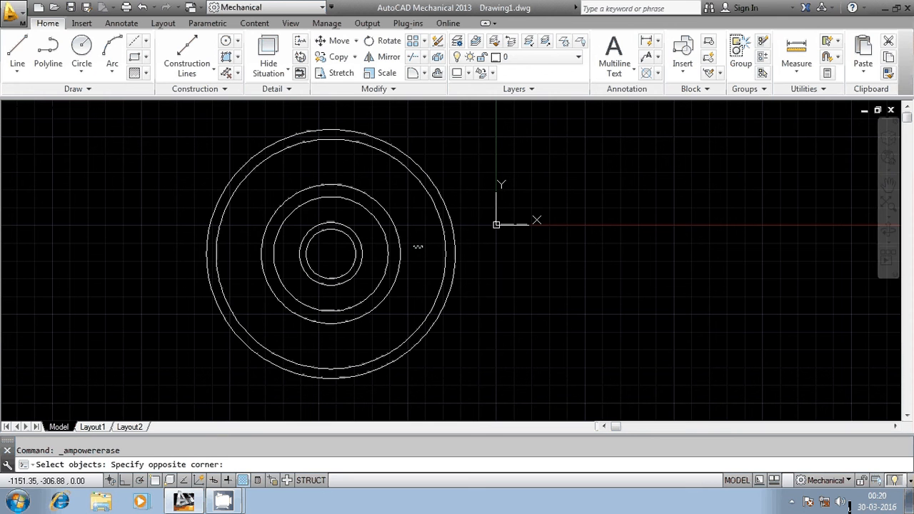
pyautogui.click(380, 274)
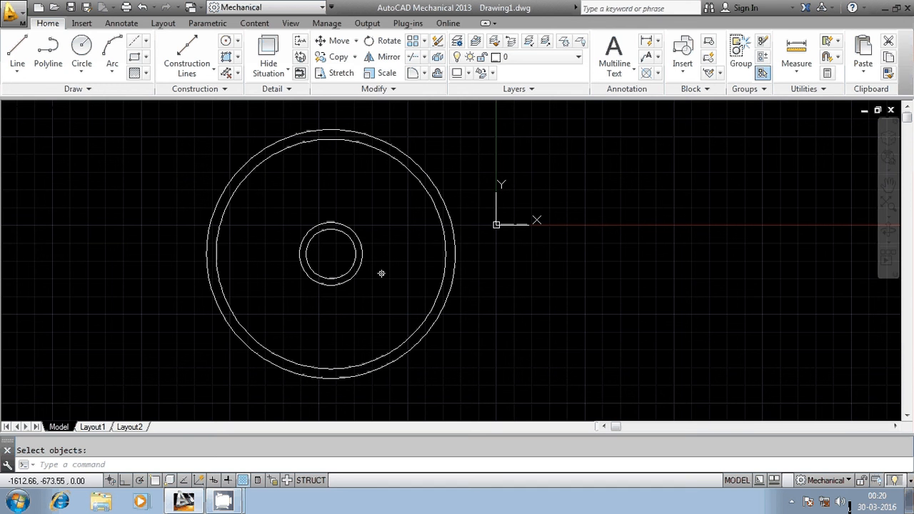
pyautogui.moveTo(382, 274)
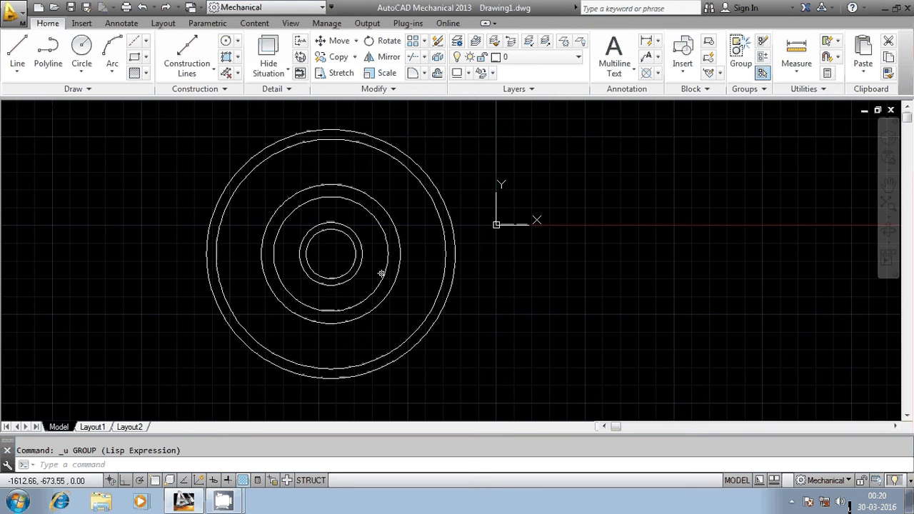
# Show the floating Modify toolbar via View > Toolbars and start Erase from it
pyautogui.click(290, 23)
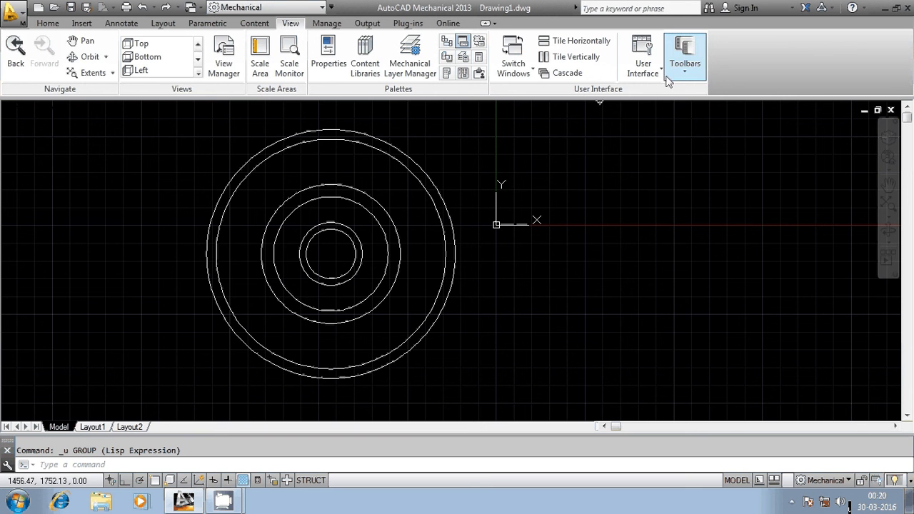
pyautogui.click(685, 55)
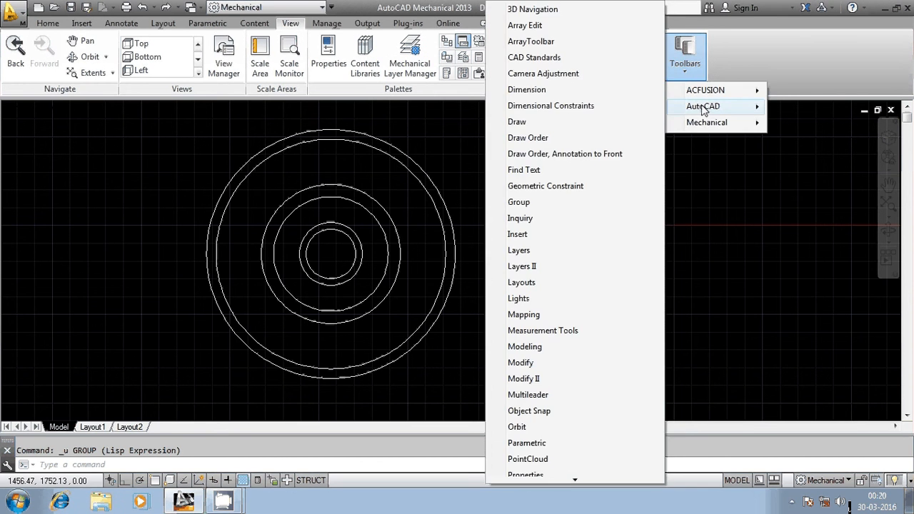
pyautogui.moveTo(519, 362)
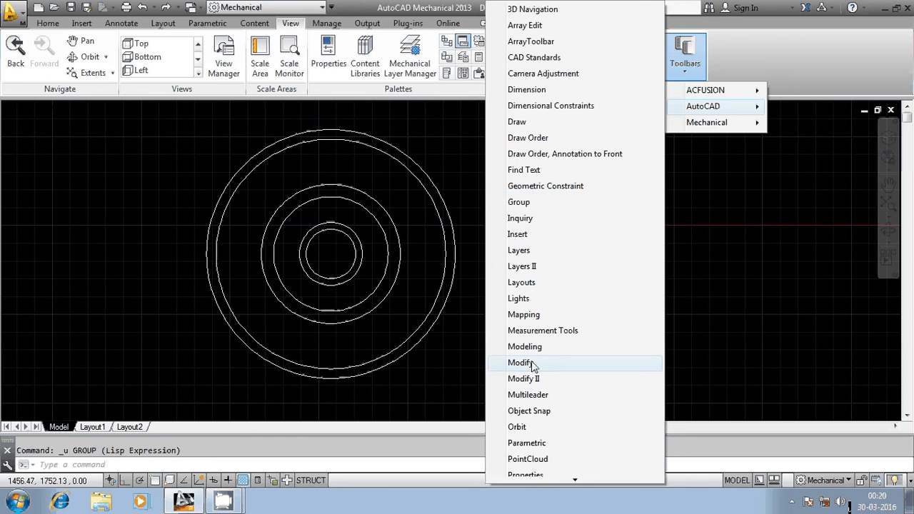
pyautogui.click(520, 362)
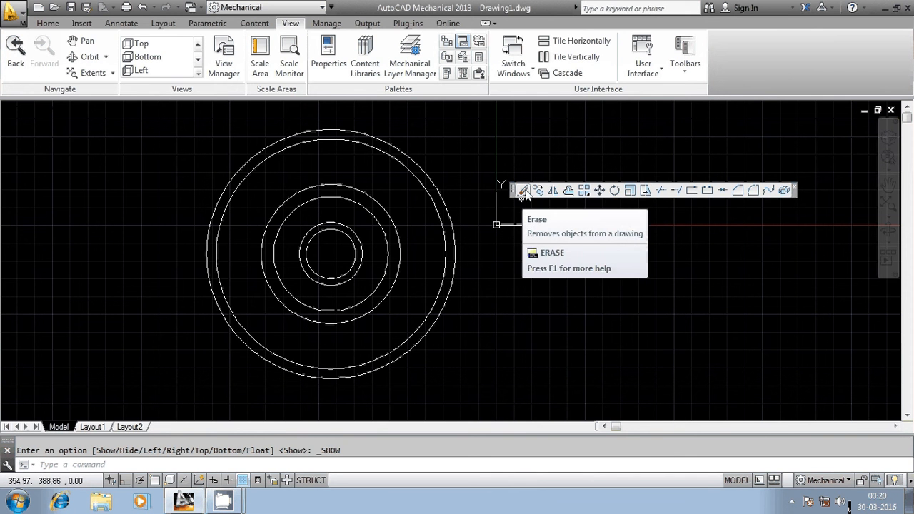
pyautogui.moveTo(522, 190)
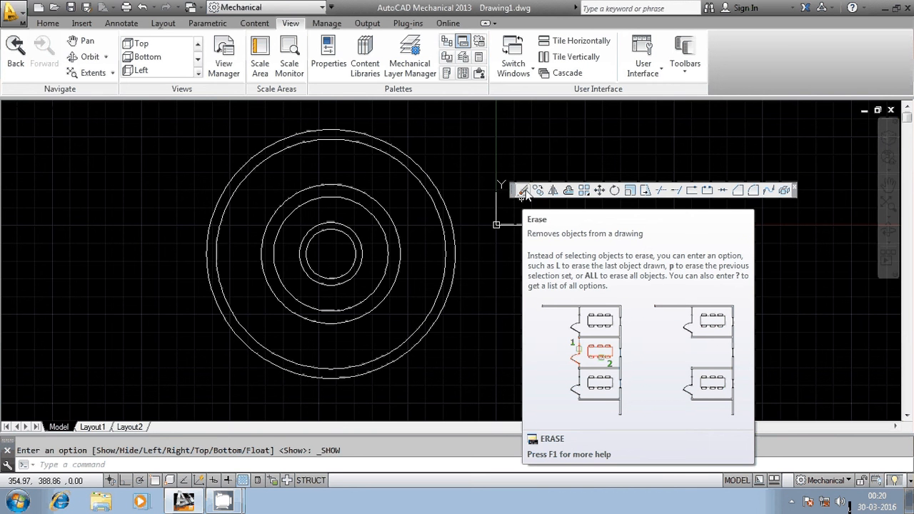
pyautogui.click(523, 190)
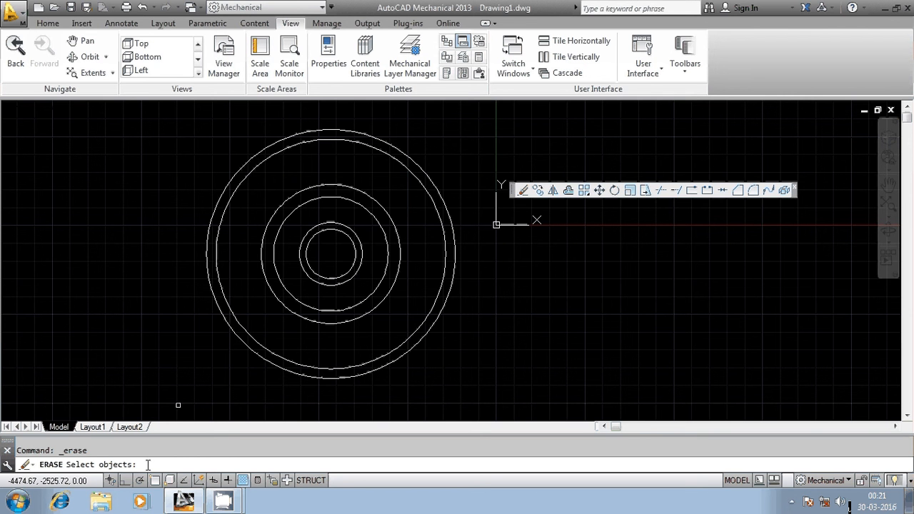
# Select All objects and erase the six concentric circles, leaving the drawing empty
pyautogui.write('A')
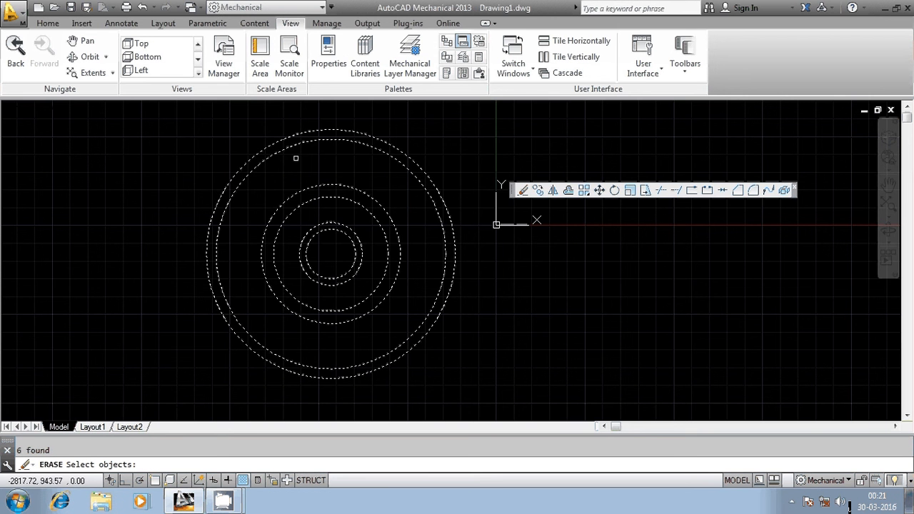
pyautogui.moveTo(374, 180)
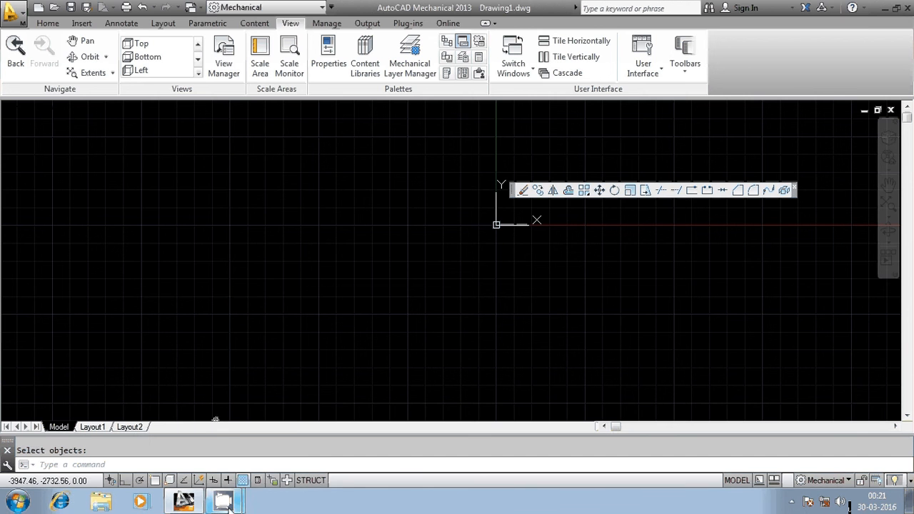
pyautogui.click(223, 500)
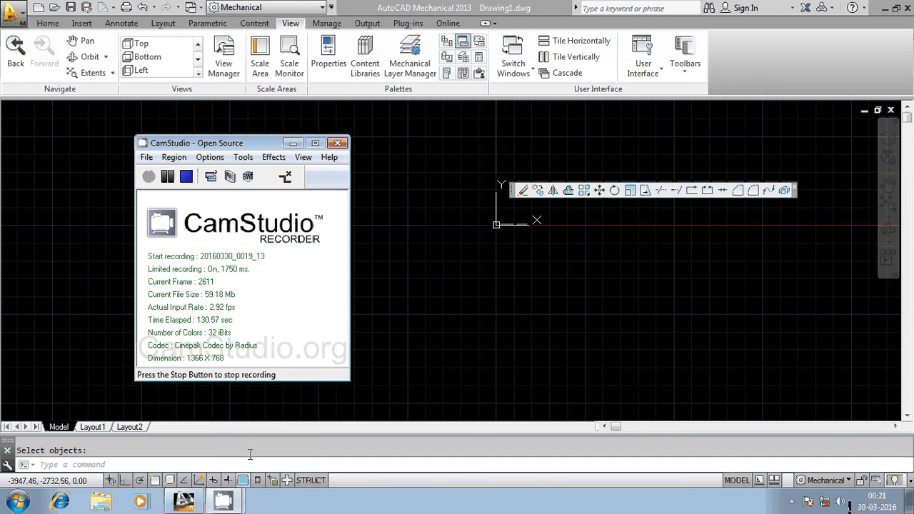